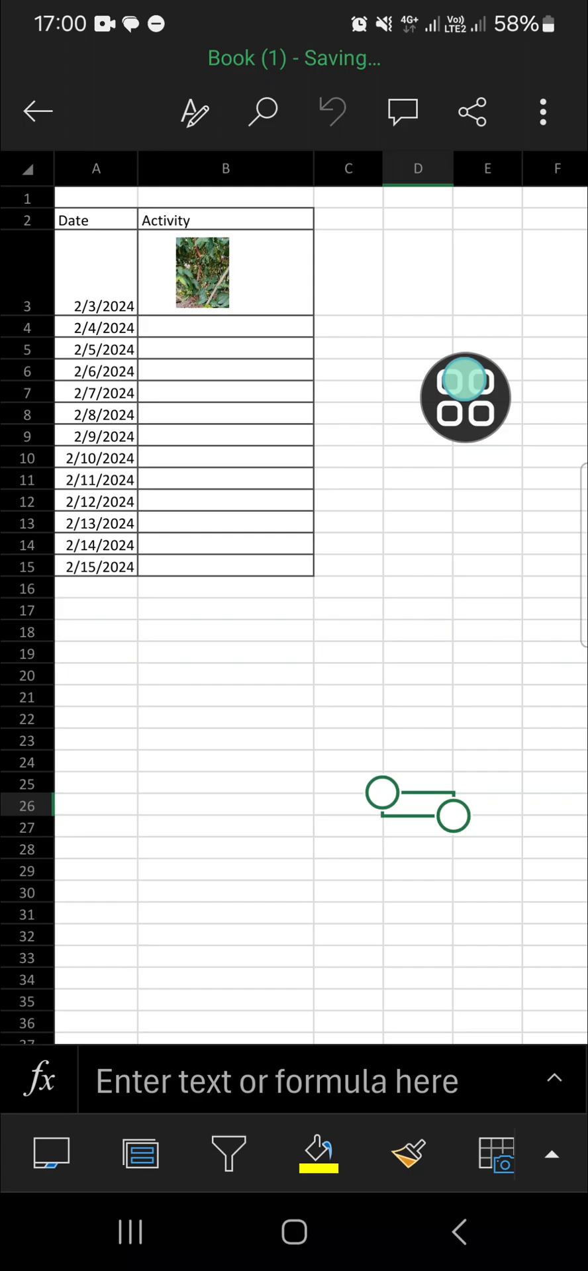
Bring up the View settings showing Formula Bar, Gridlines and Headings options
{"action": "left_click_drag", "start_coordinate": [465, 397], "coordinate": [351, 478]}
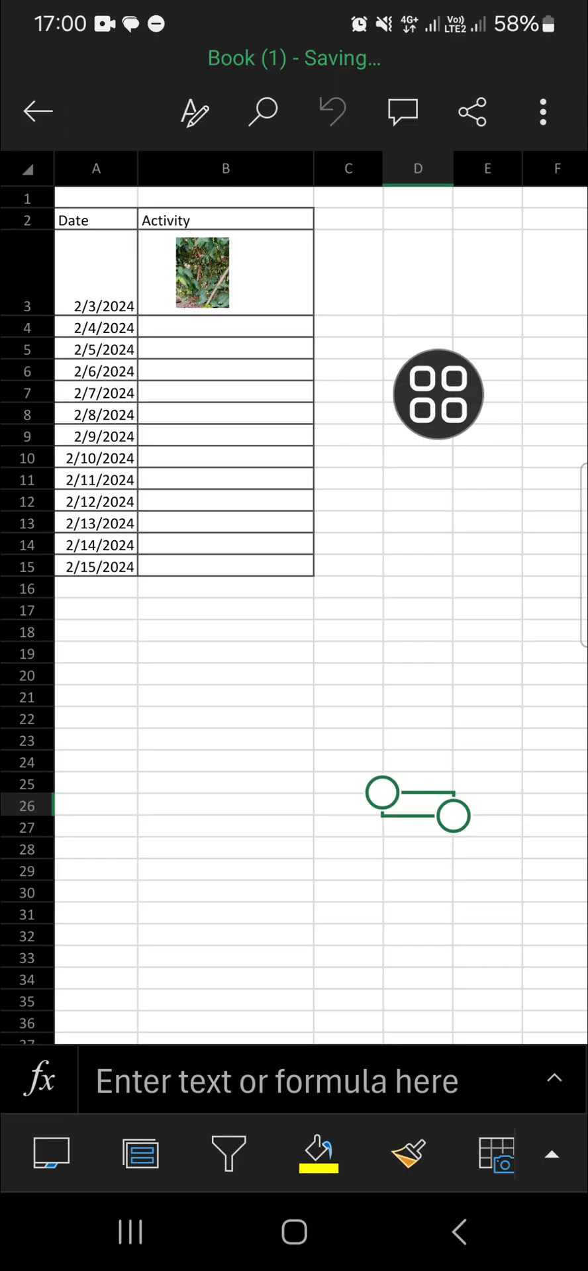
{"action": "left_click_drag", "start_coordinate": [438, 393], "coordinate": [531, 1147]}
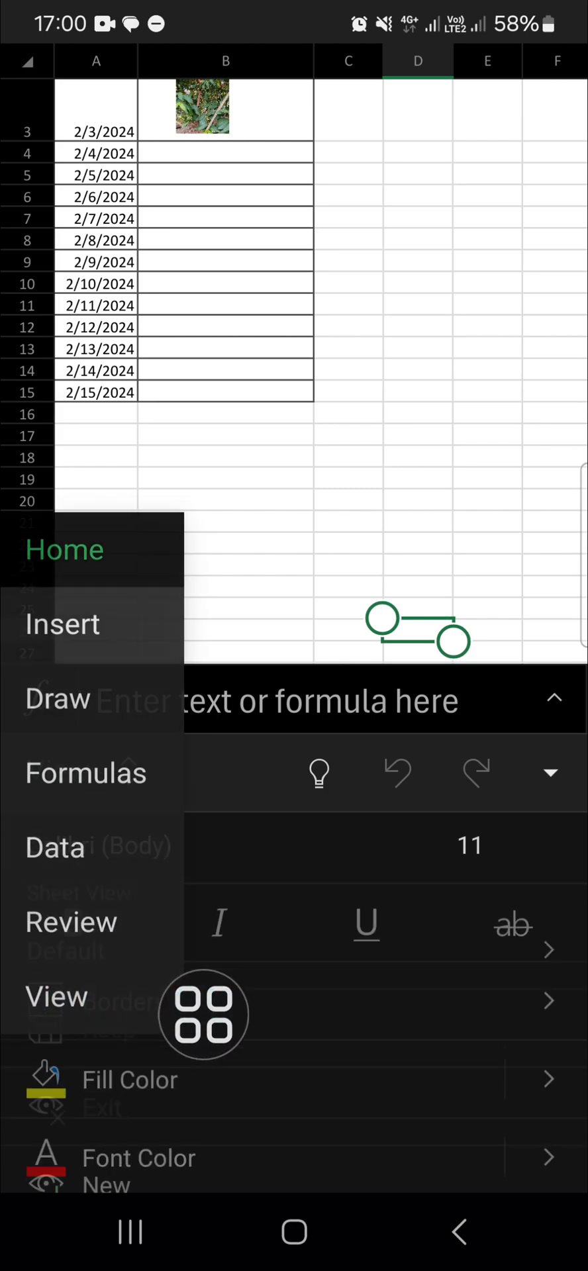
{"action": "left_click", "coordinate": [55, 996]}
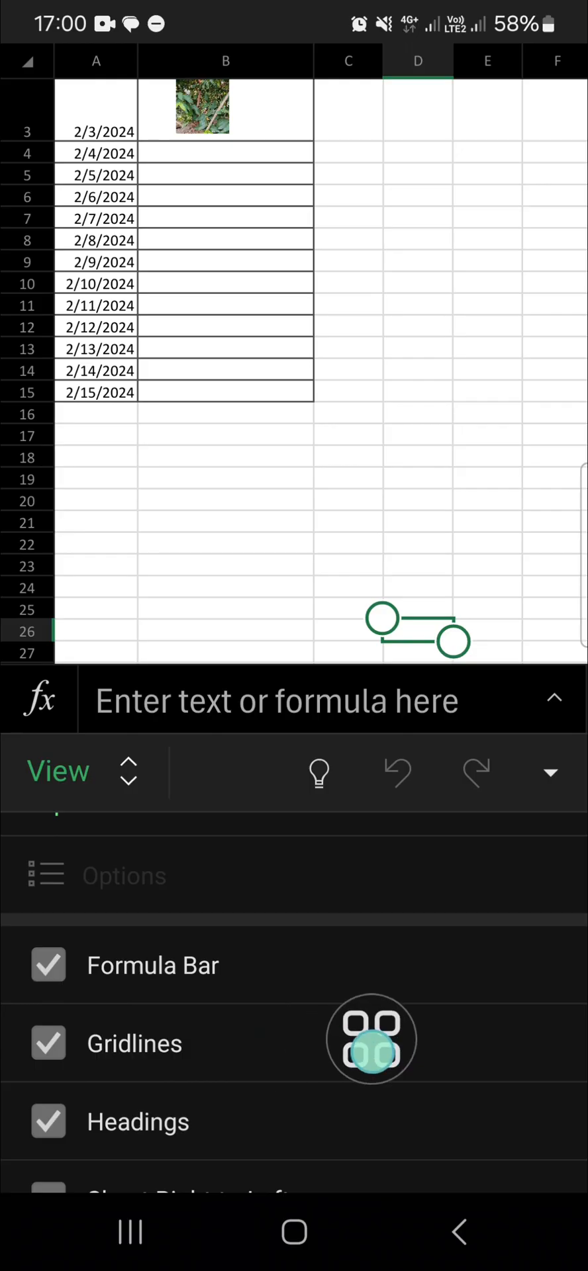
Uncheck Gridlines so only the Date/Activity table borders remain visible
{"action": "left_click", "coordinate": [47, 1042]}
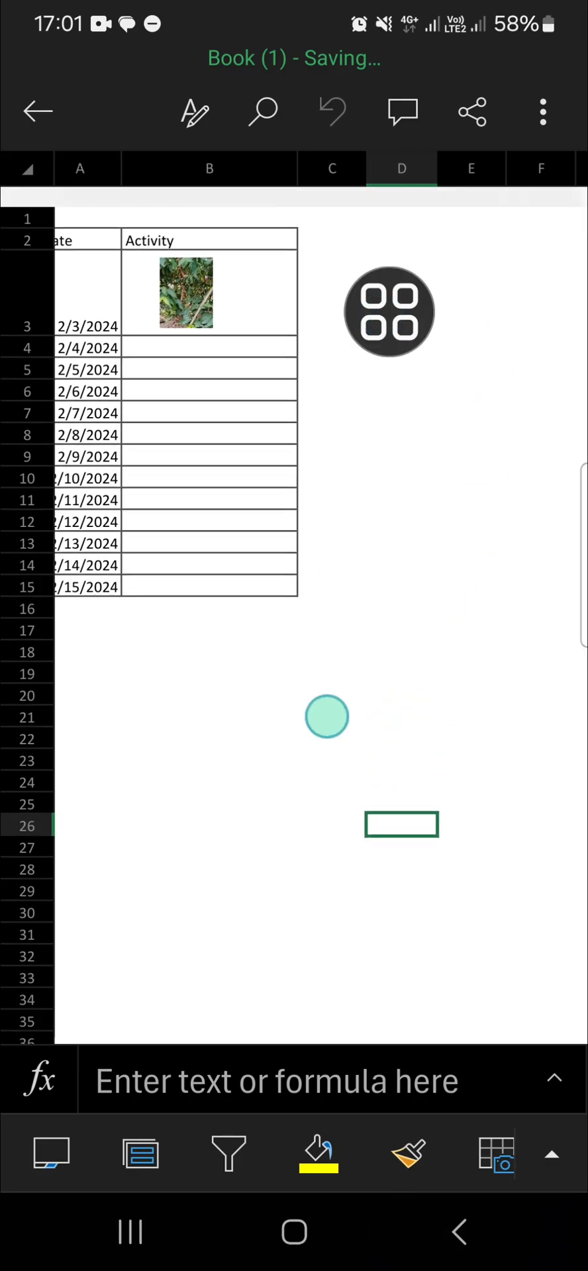
{"action": "scroll", "scroll_direction": "right", "scroll_amount": 3}
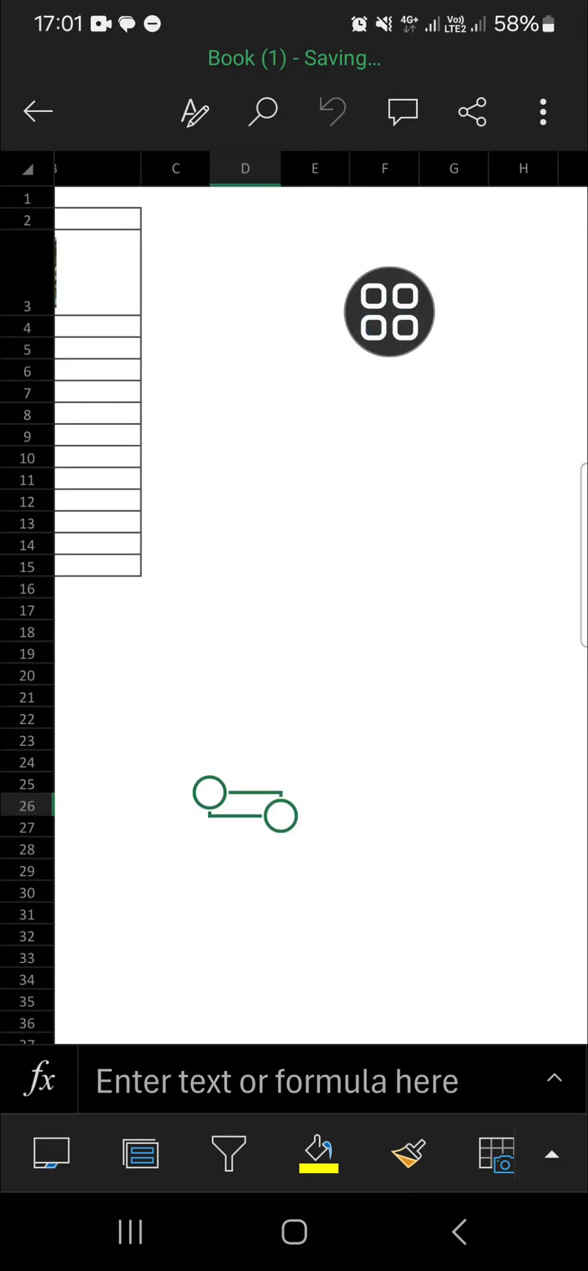